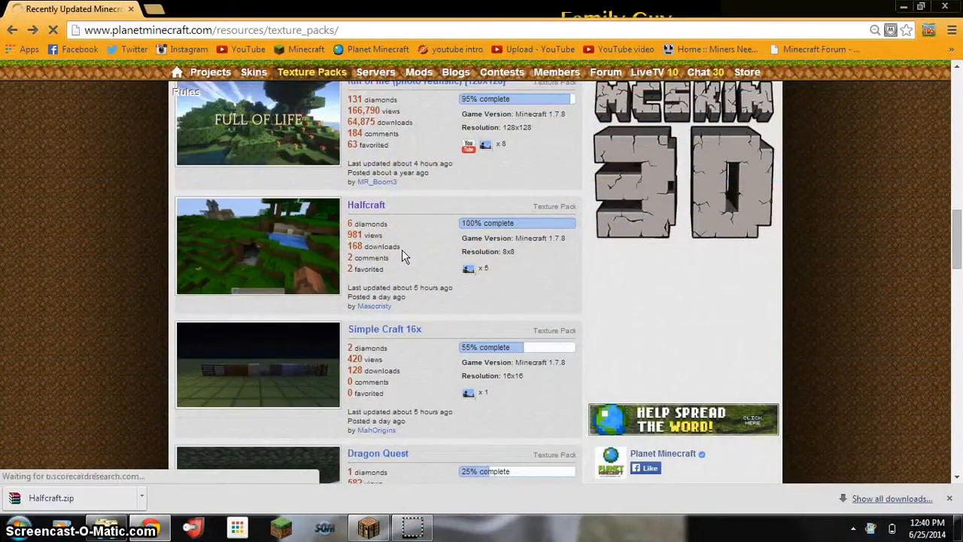
# Open the 'club penguin' texture pack page on Planet Minecraft
pyautogui.scroll(-3)
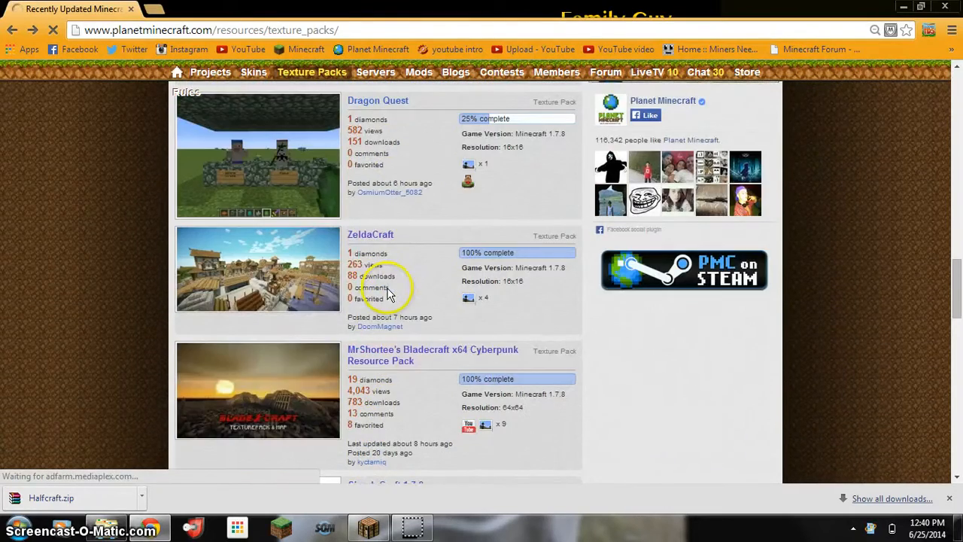
pyautogui.scroll(-3)
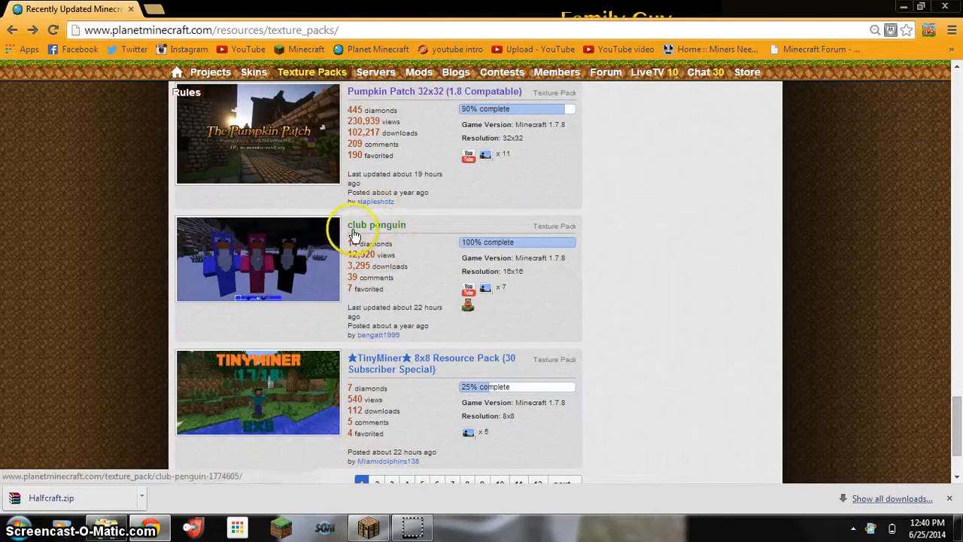
pyautogui.click(376, 224)
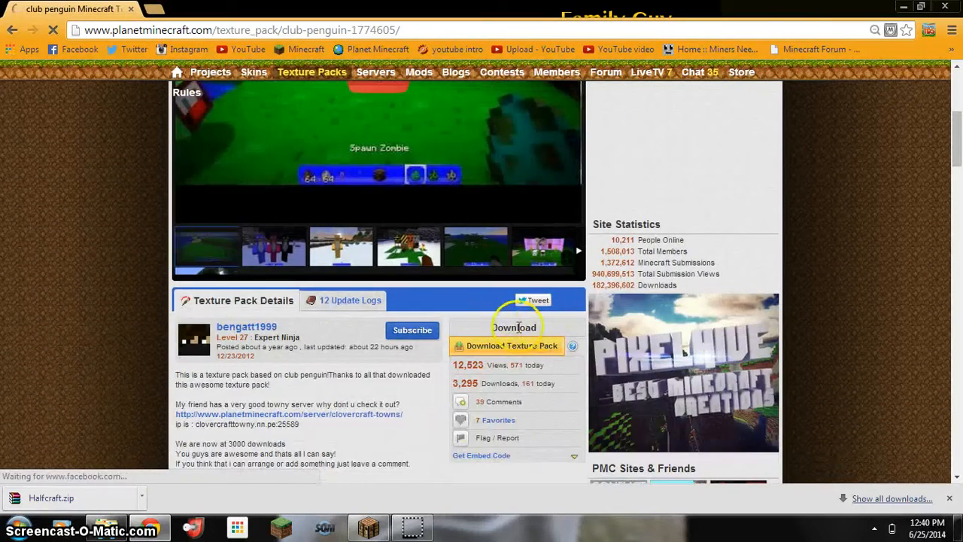
# Download the club penguin resource pack zip from its details section
pyautogui.scroll(3)
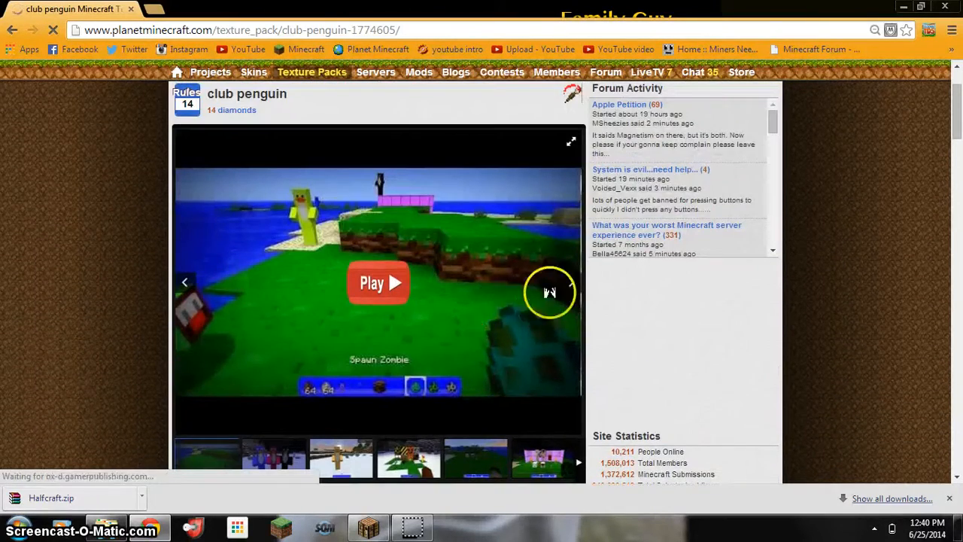
pyautogui.scroll(-3)
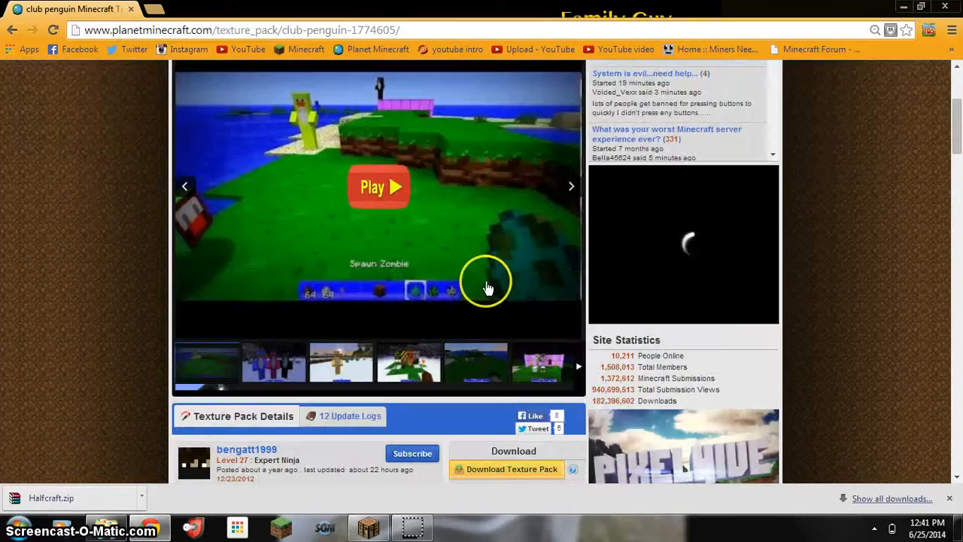
pyautogui.scroll(-3)
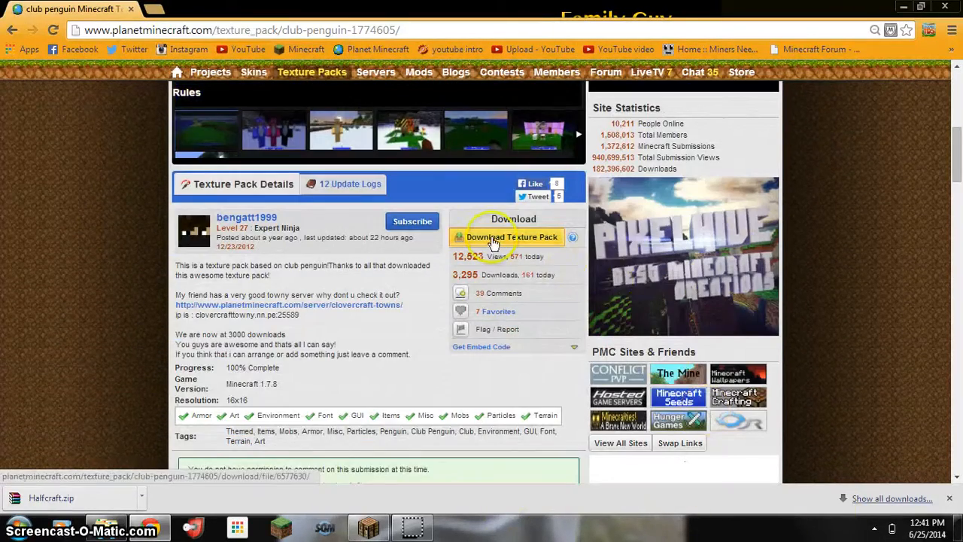
pyautogui.click(511, 237)
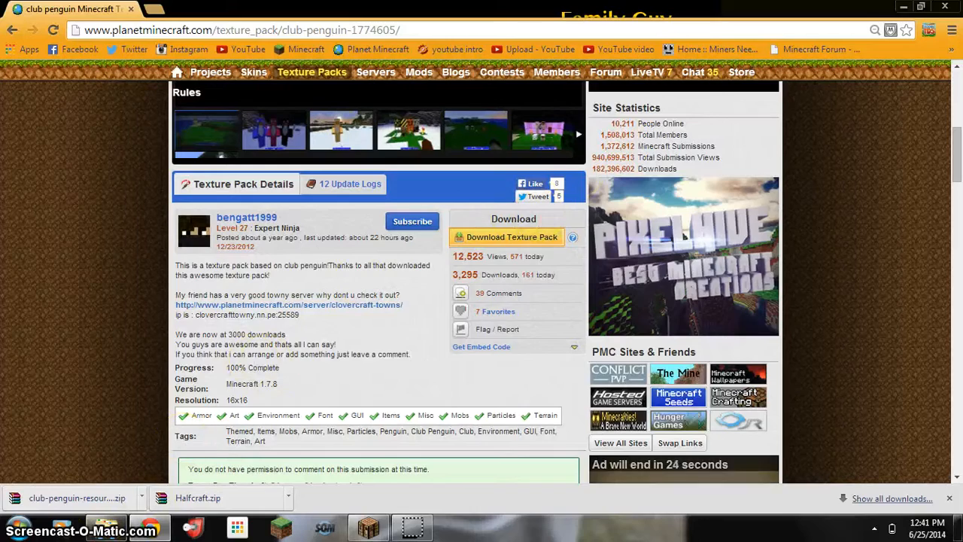
pyautogui.click(922, 7)
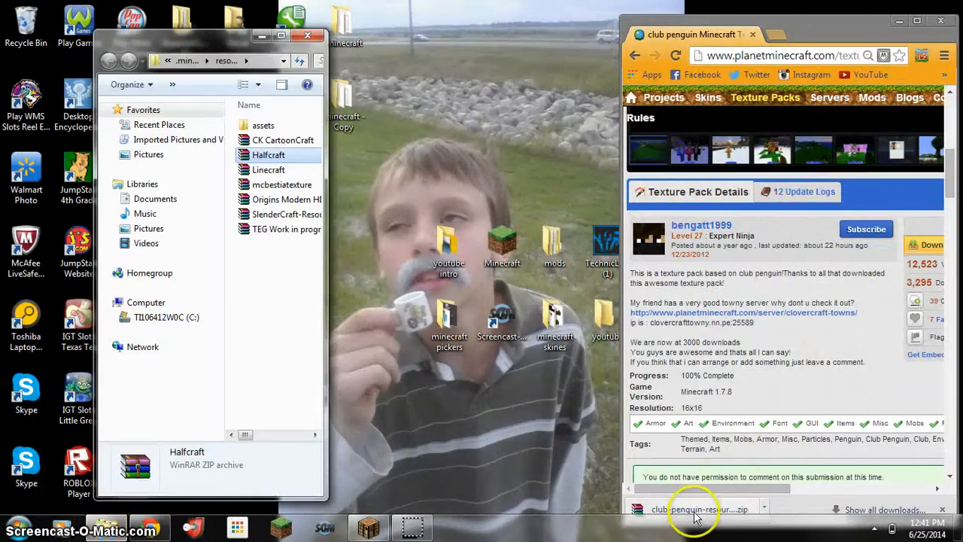
# Drag club-penguin-resource-pack.zip into the resourcepacks folder and return to Minecraft
pyautogui.moveTo(696, 510); pyautogui.dragTo(433, 395)
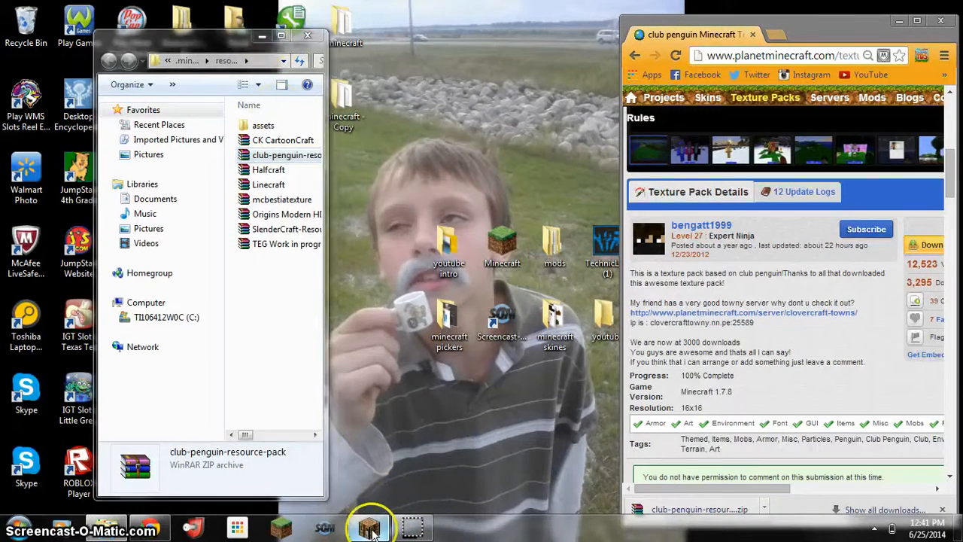
pyautogui.click(369, 526)
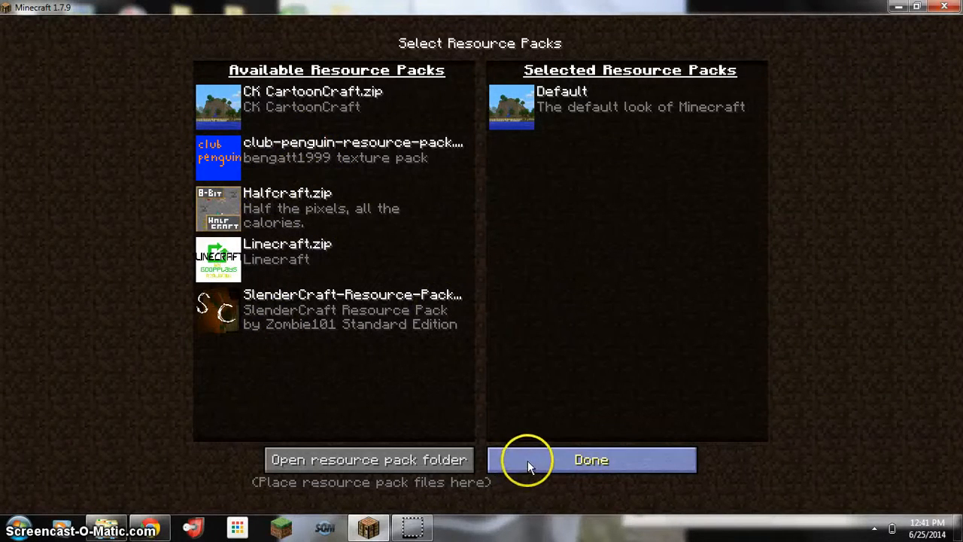
pyautogui.moveTo(218, 155)
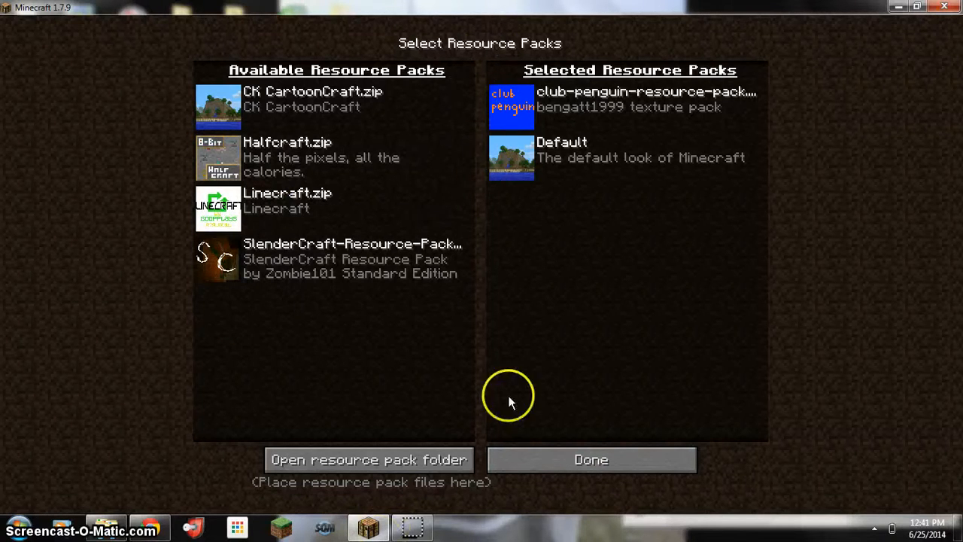
pyautogui.moveTo(412, 527)
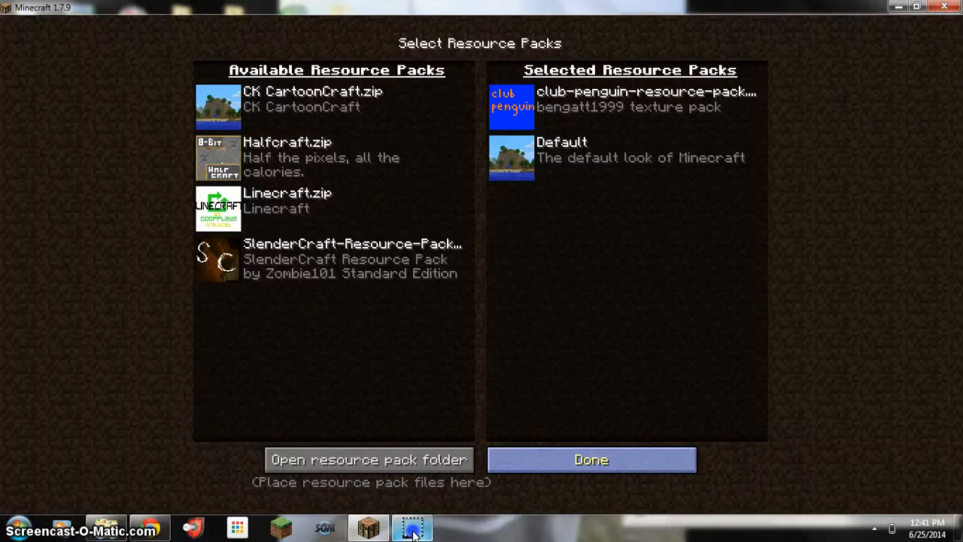